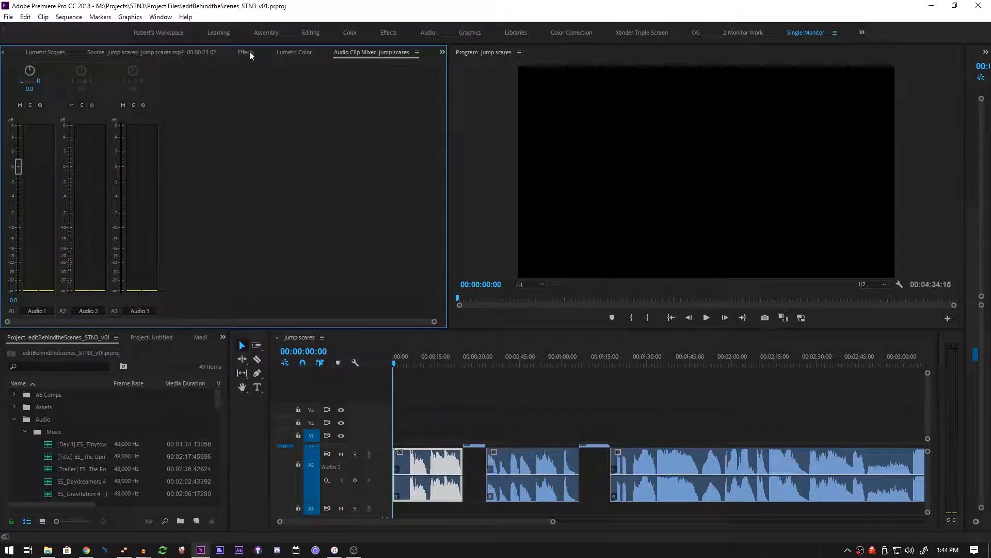
Browse the Effects and Lumetri Scopes panels, return to Audio Clip Mixer, then pull down the Window menu.
left_click(246, 53)
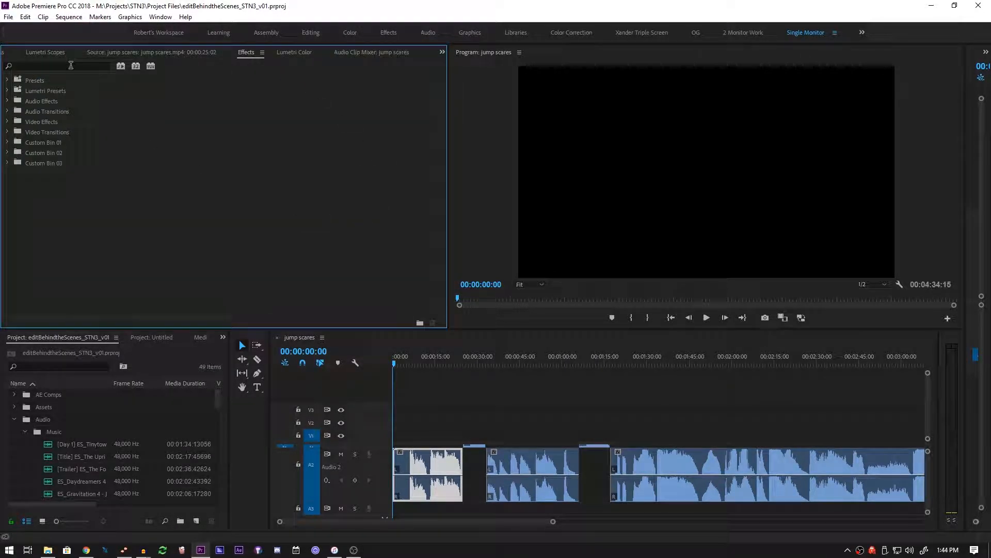
left_click(531, 474)
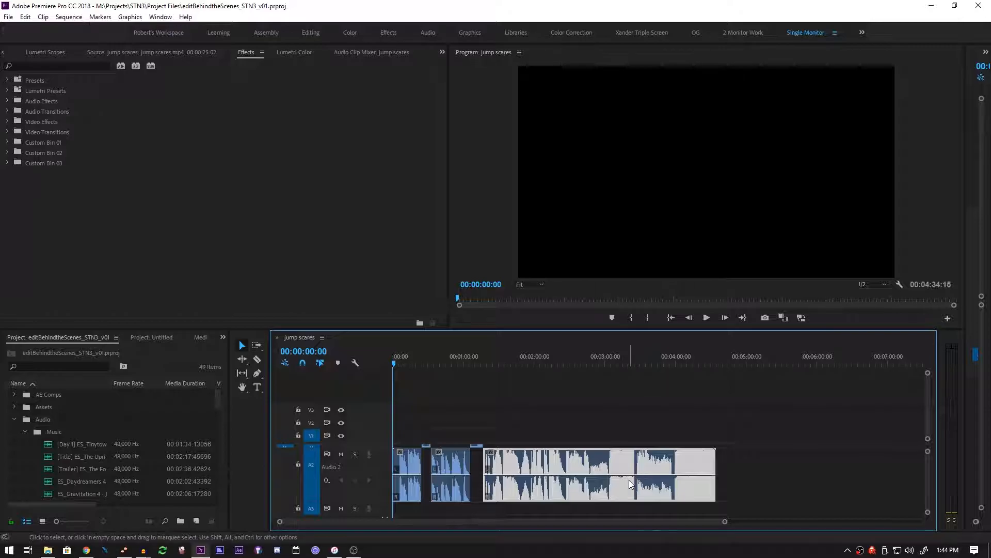
mouse_move(630, 484)
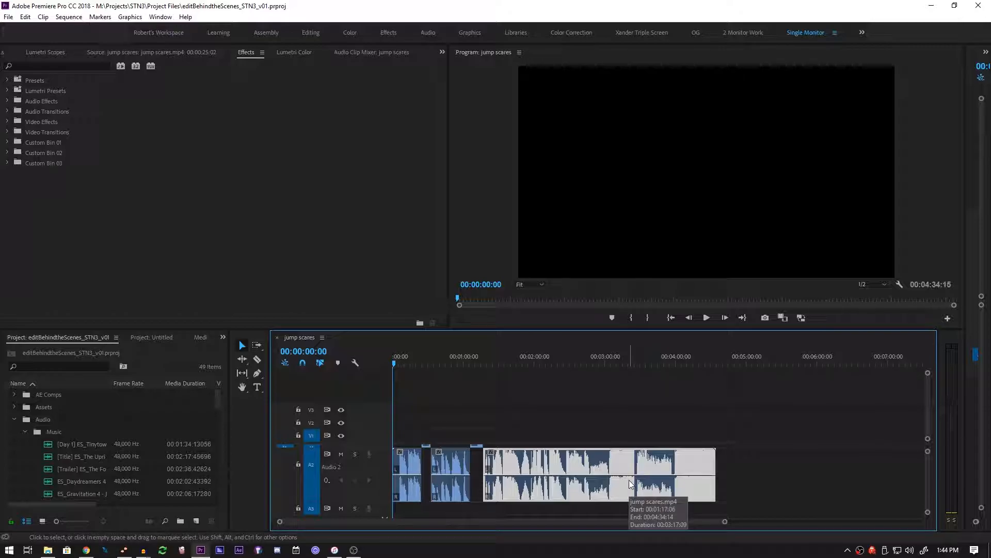
mouse_move(408, 119)
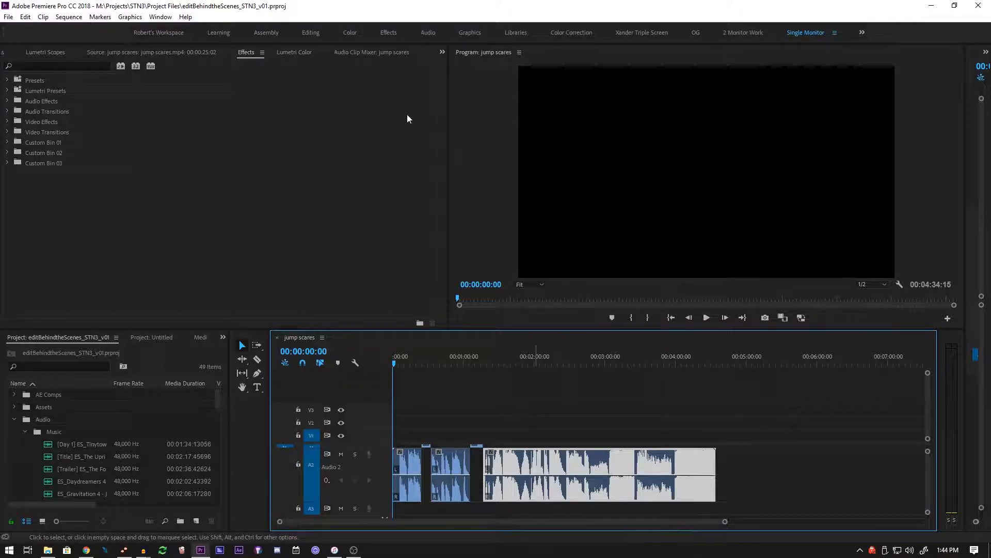
left_click(44, 52)
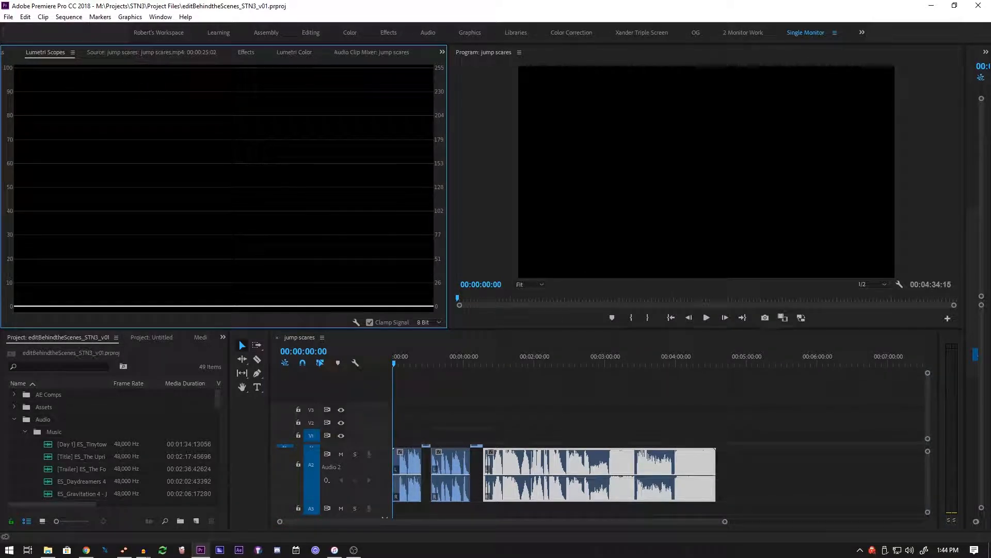
left_click(372, 52)
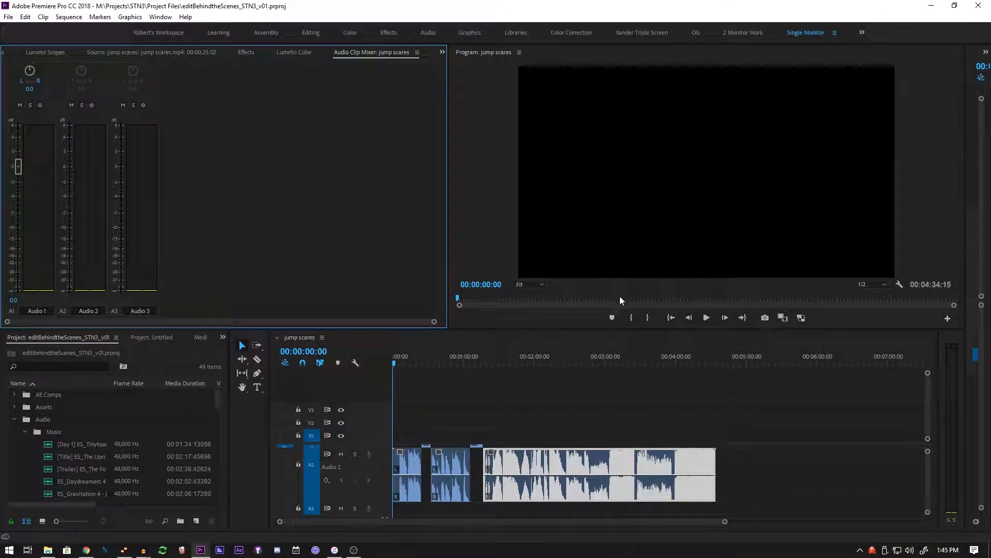
left_click(160, 16)
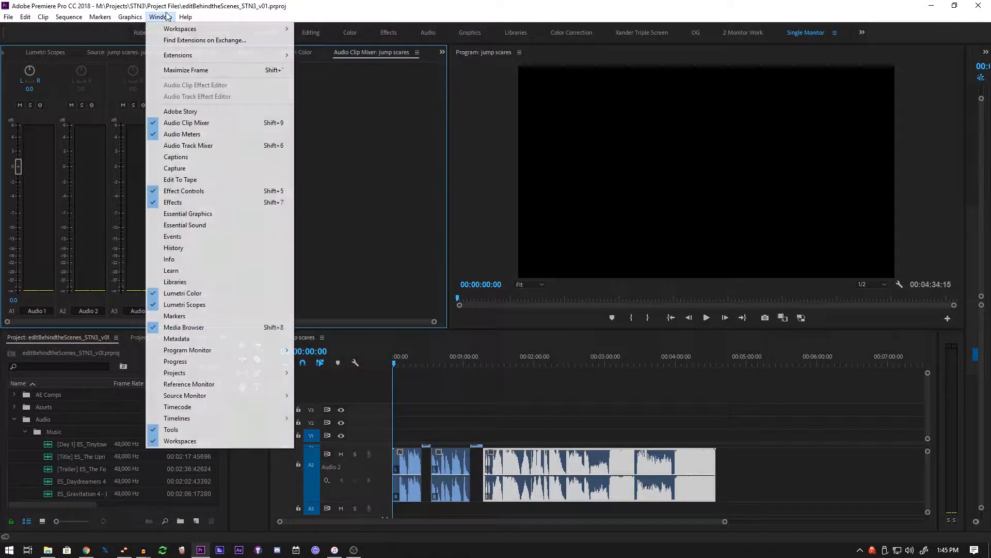
Show the Audio Track Mixer for BTS_BRoll_v01 with Hard Limiter and Dynamics Processing on Audio 1.
left_click(188, 145)
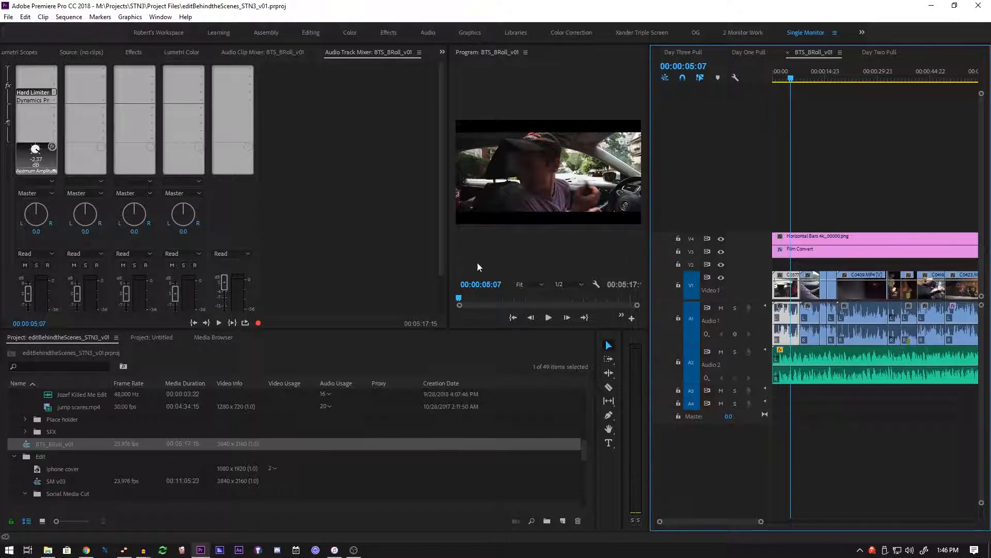
mouse_move(42, 101)
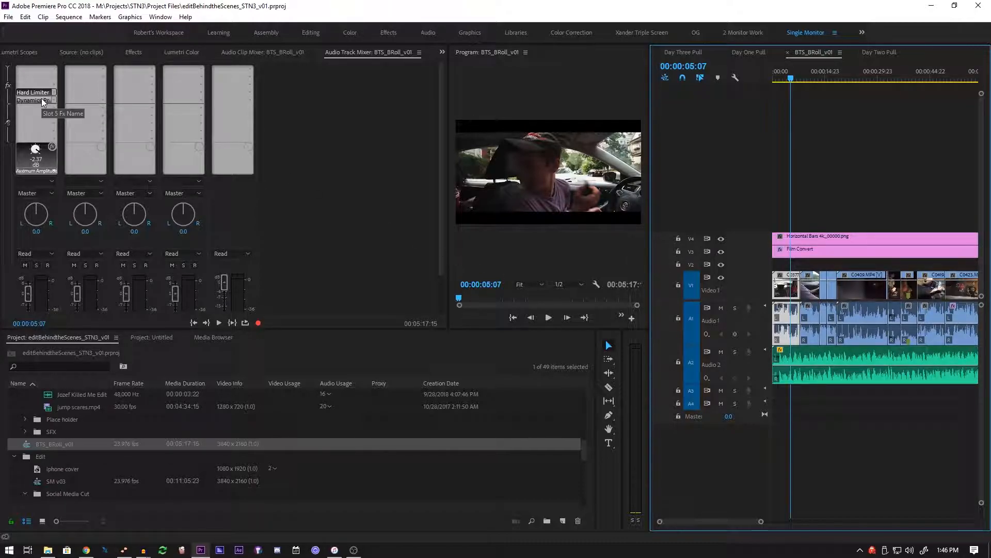
mouse_move(700, 322)
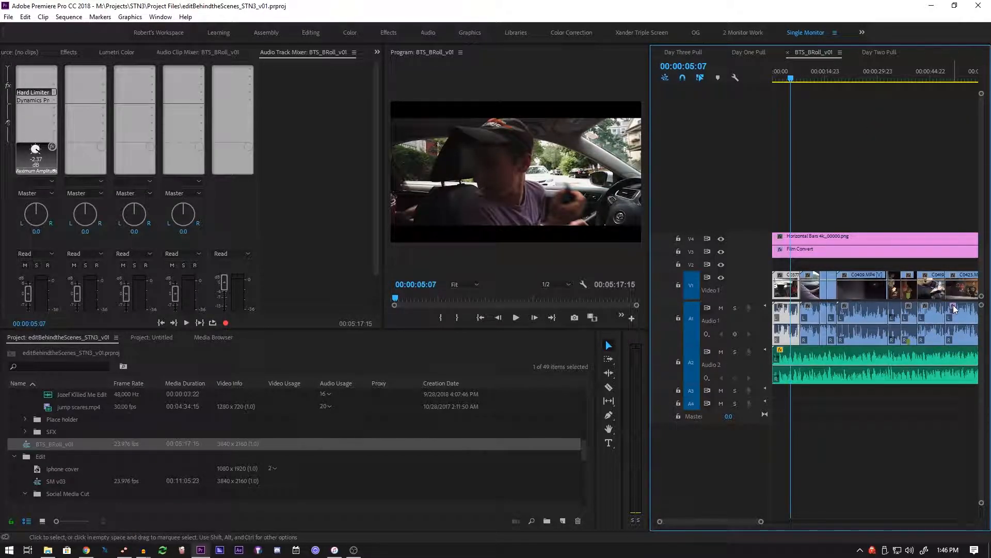
mouse_move(955, 308)
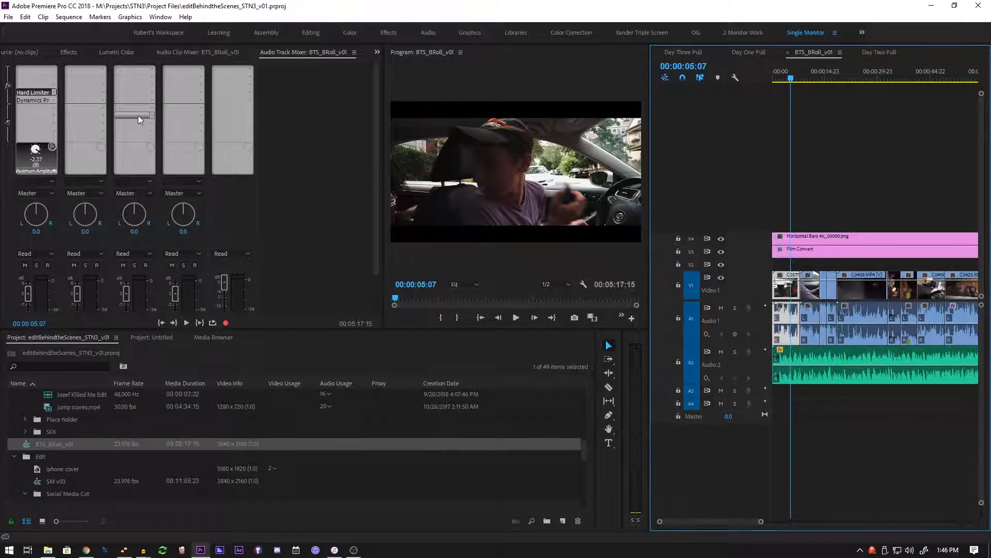
mouse_move(55, 93)
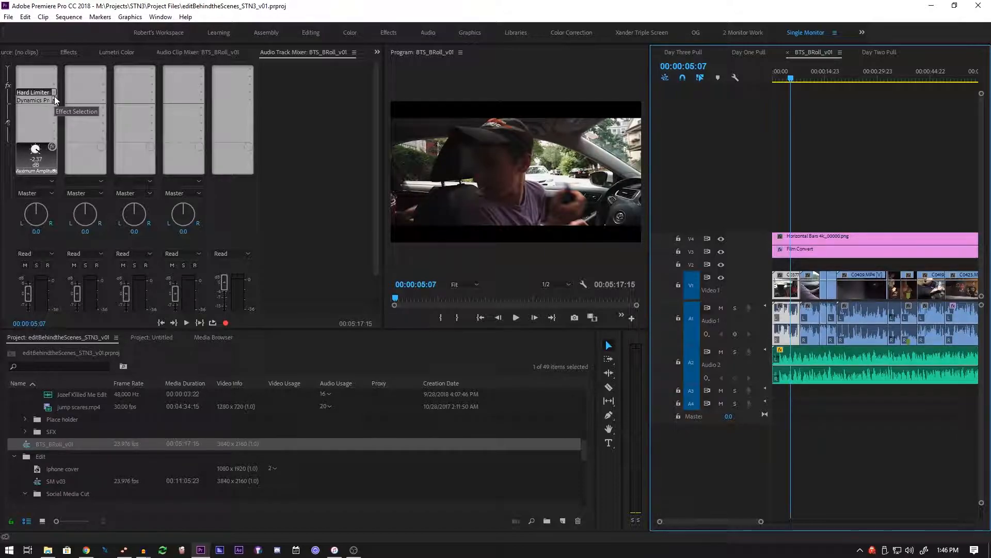
mouse_move(51, 131)
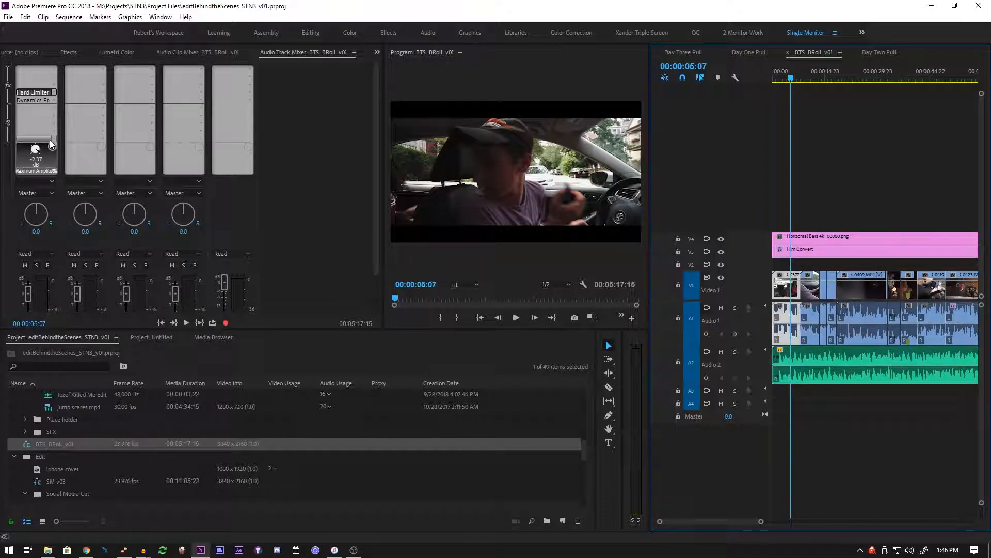
mouse_move(52, 139)
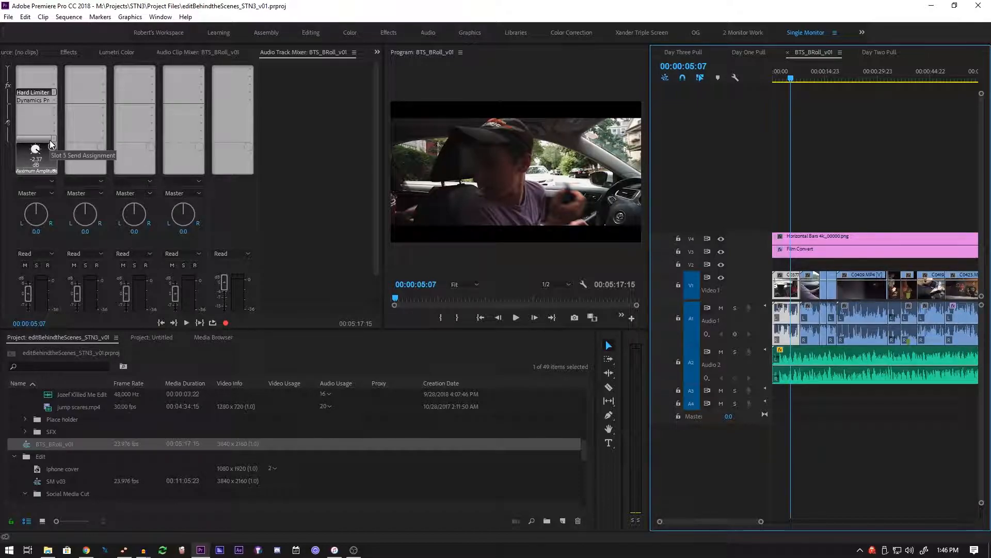